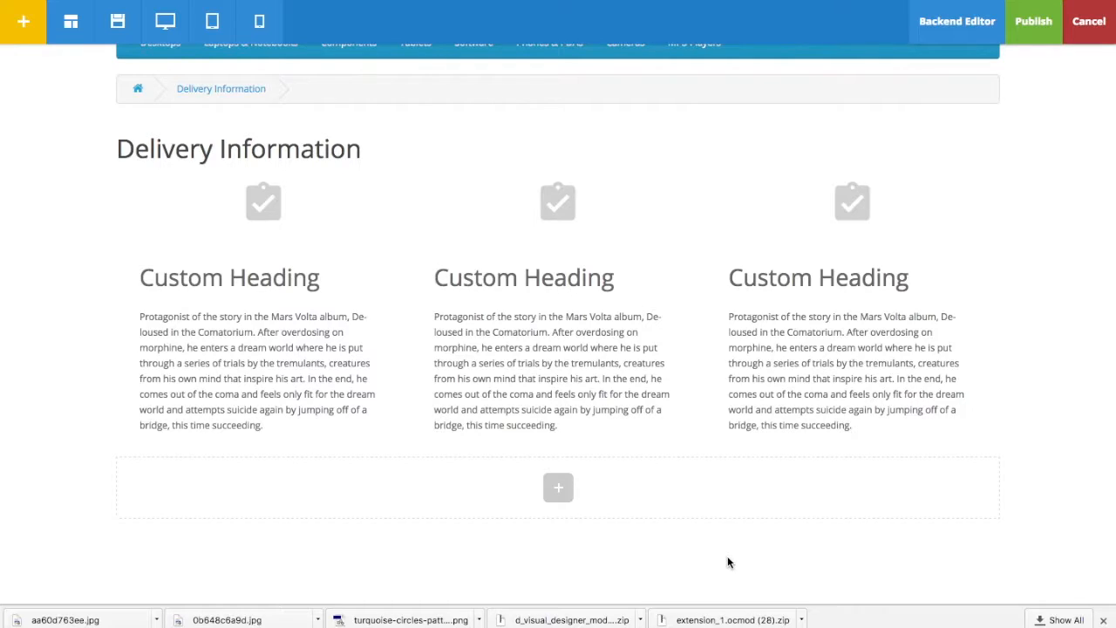
mouse_move(530, 472)
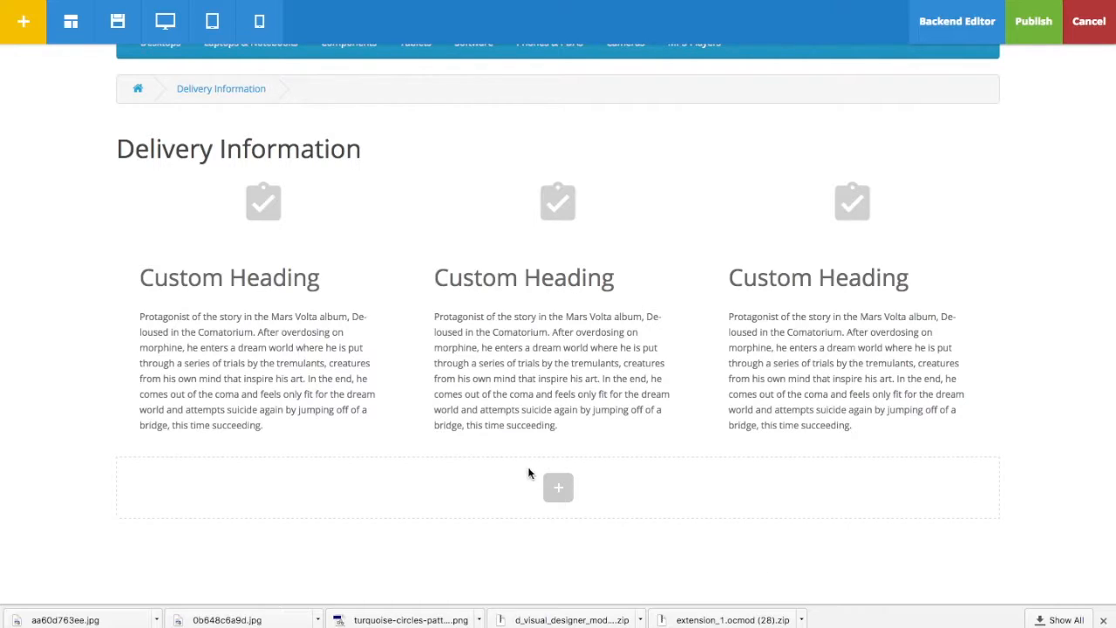
Open the Add block library from the empty row below the heading columns and browse it.
left_click(557, 488)
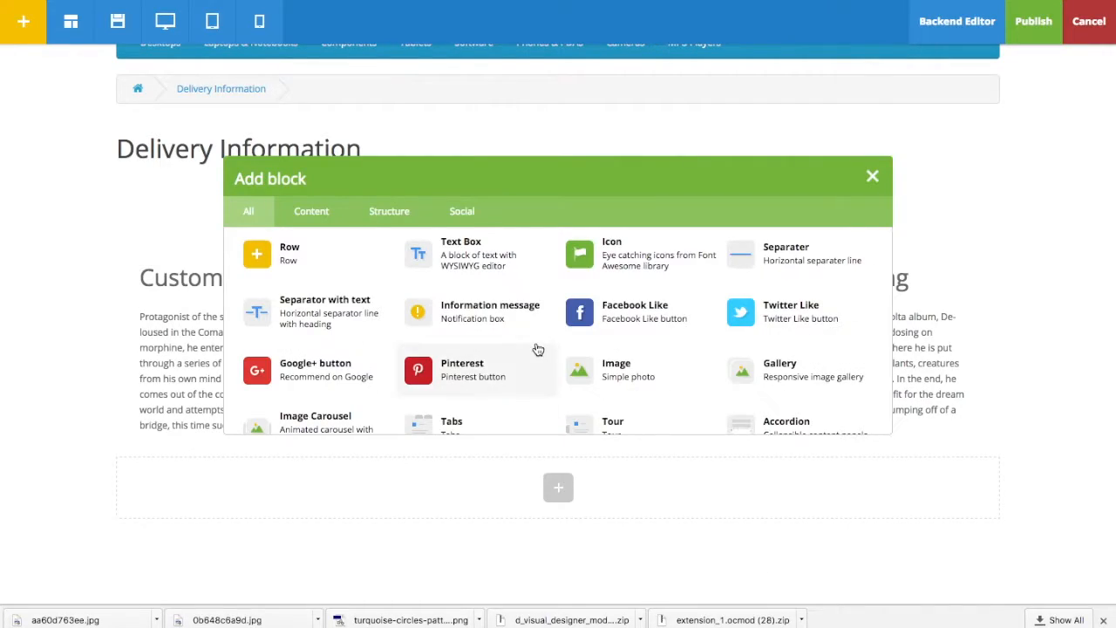
scroll("down", 3)
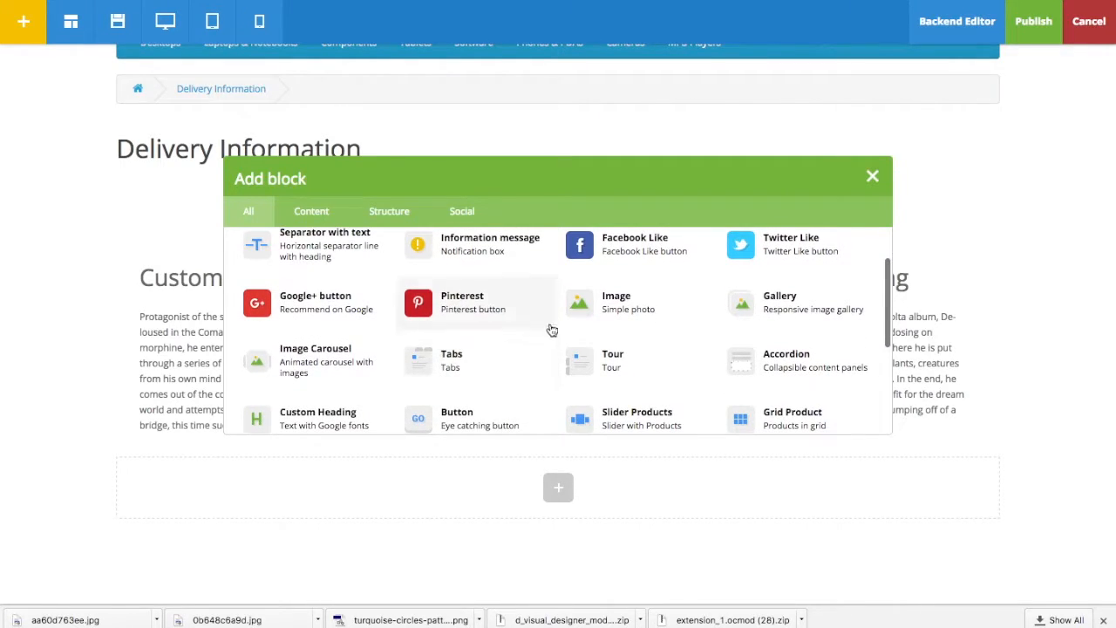
Add an Image block with the laptop photo from d_visual_designer_template and save it.
left_click(616, 302)
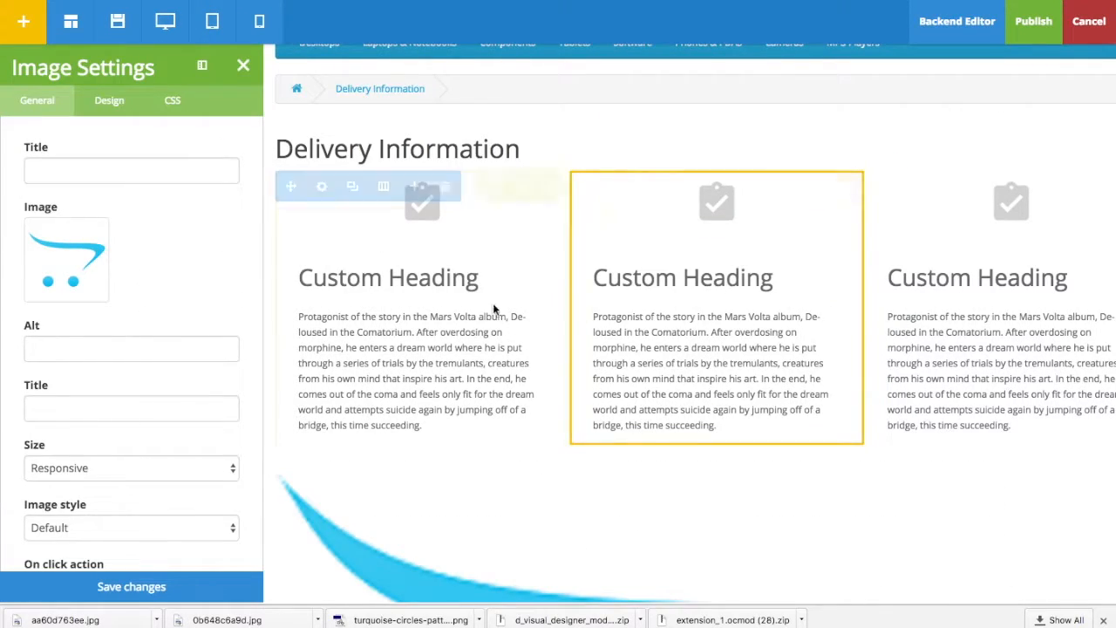
scroll("down", 3)
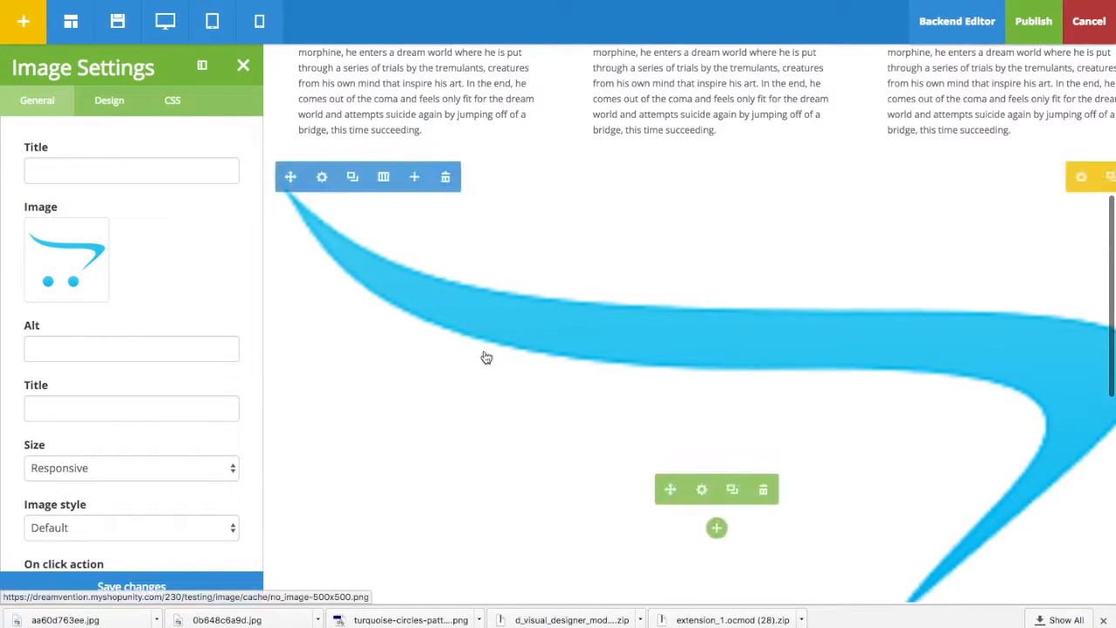
left_click(67, 259)
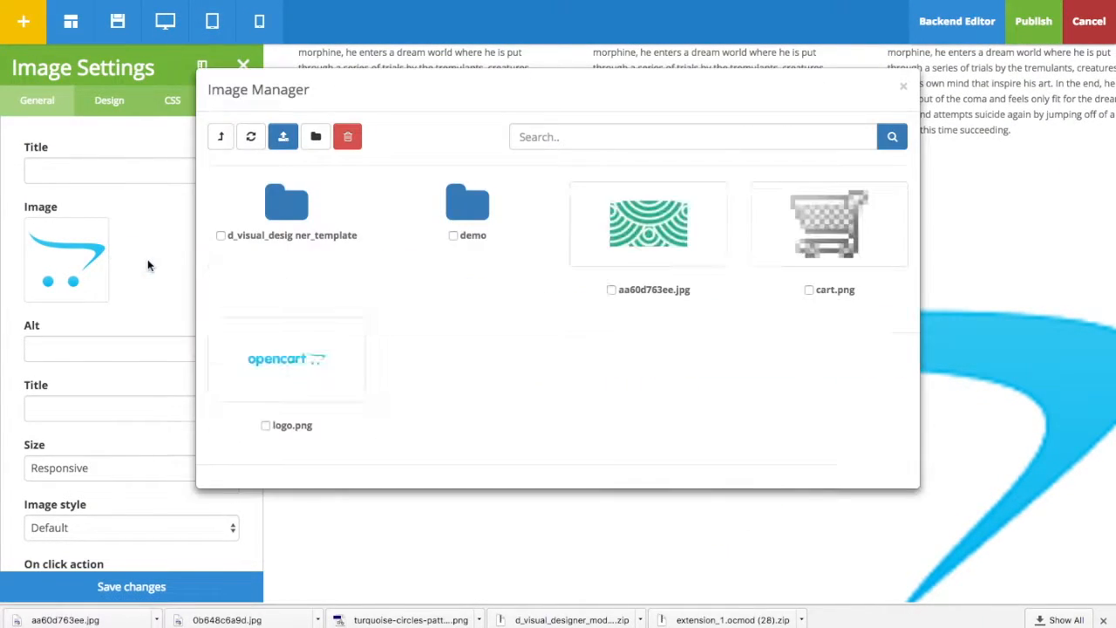
mouse_move(467, 202)
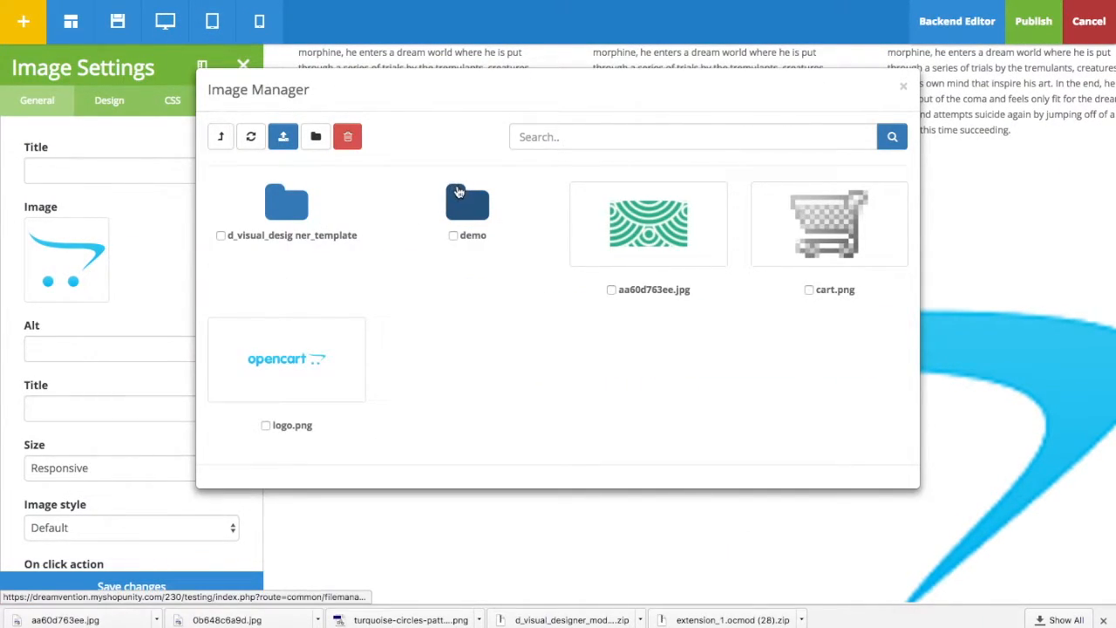
mouse_move(273, 218)
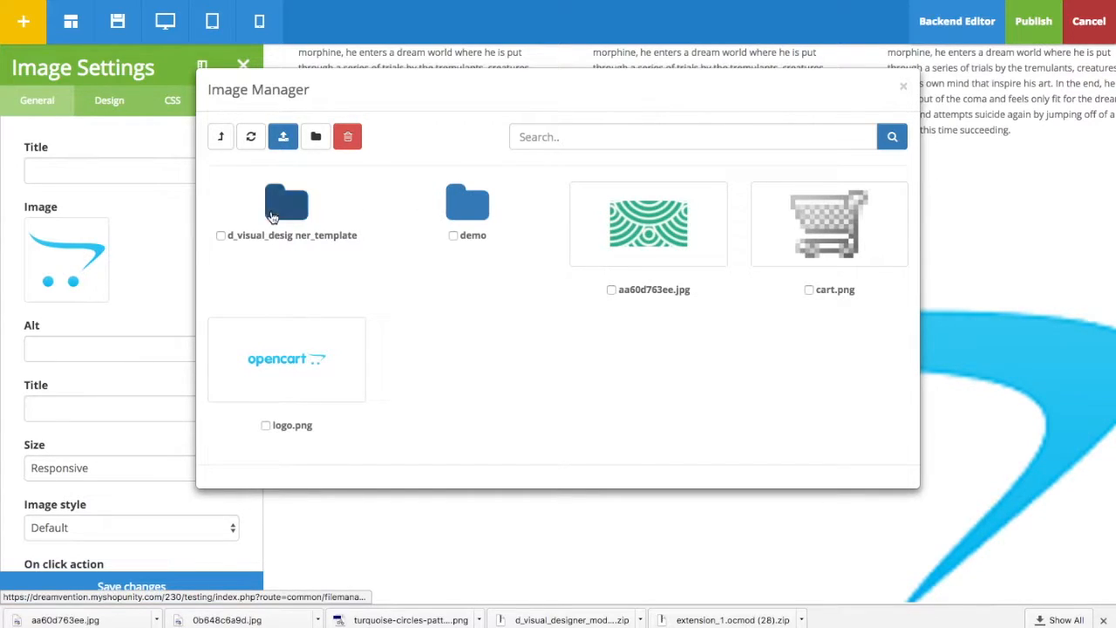
double_click(286, 203)
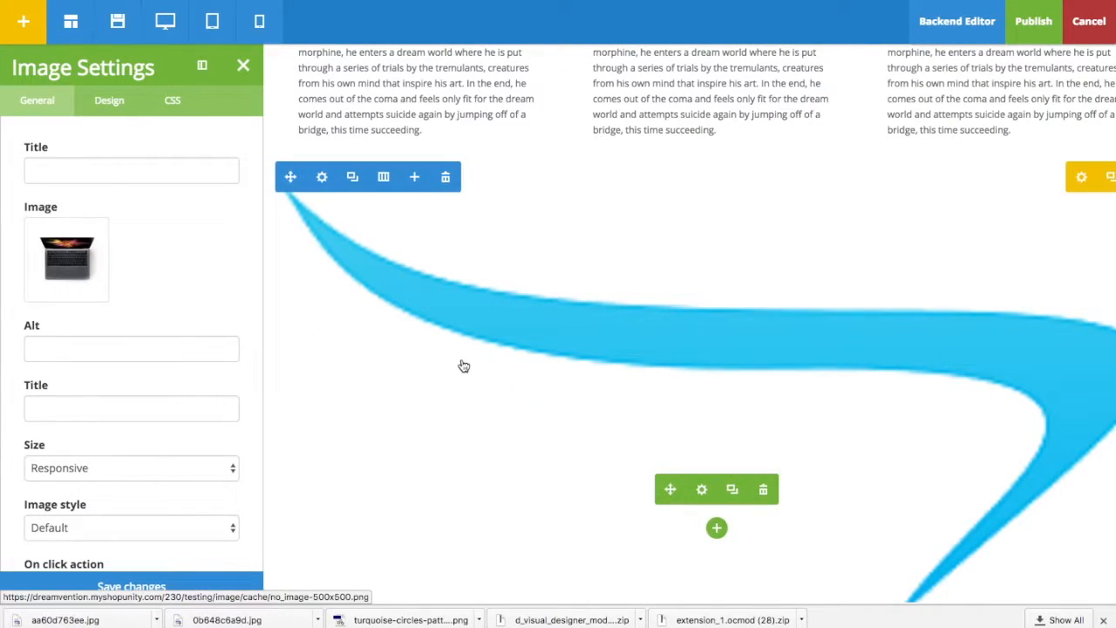
left_click(131, 585)
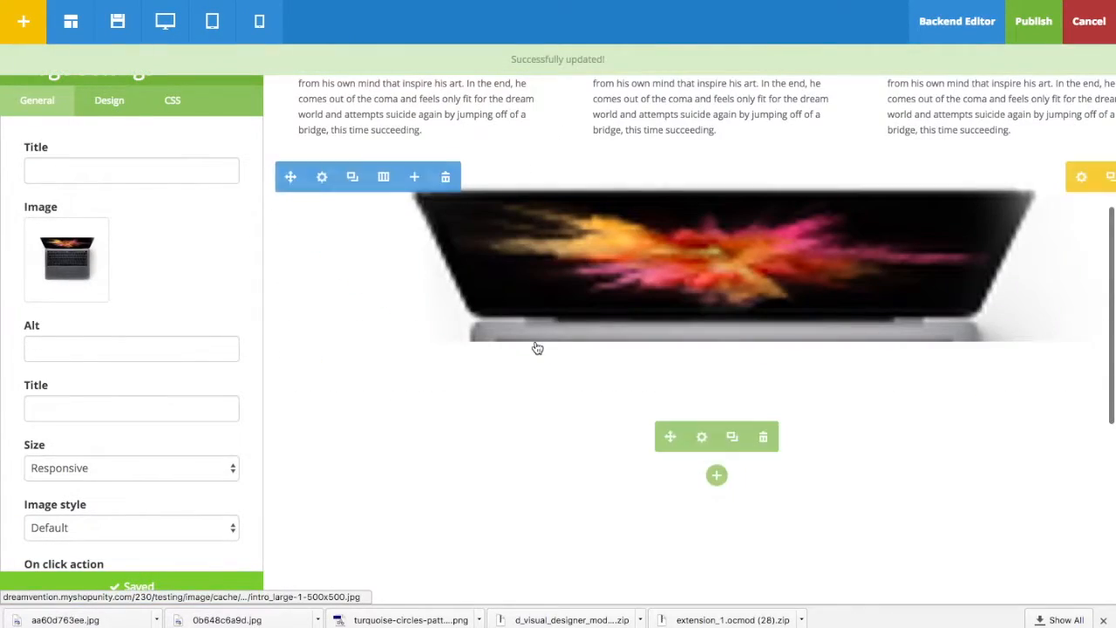
scroll("down", 3)
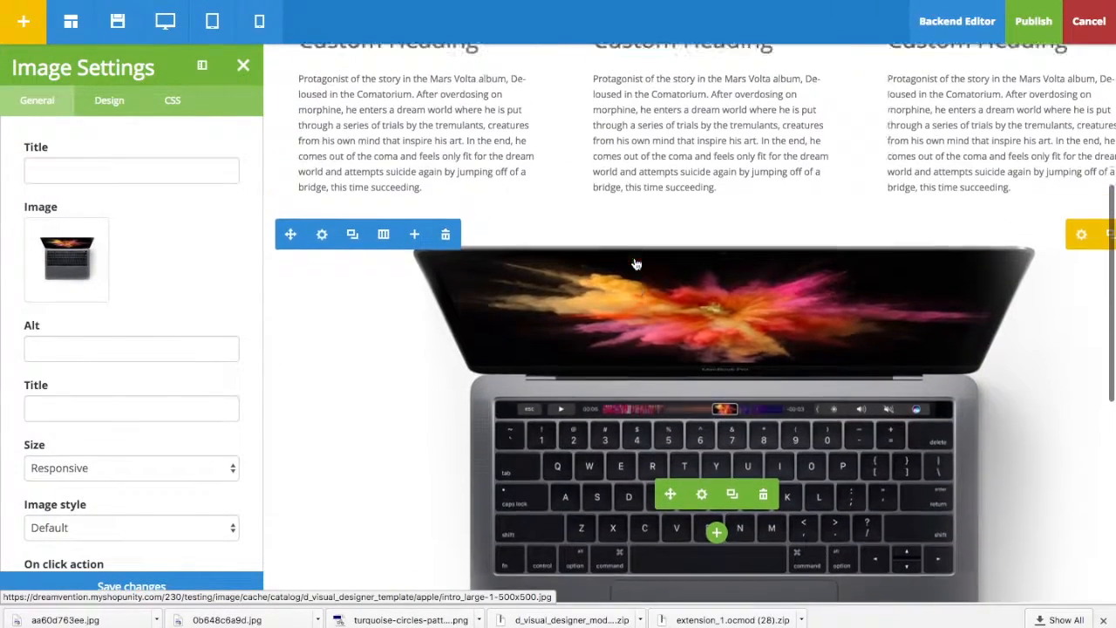
scroll("down", 3)
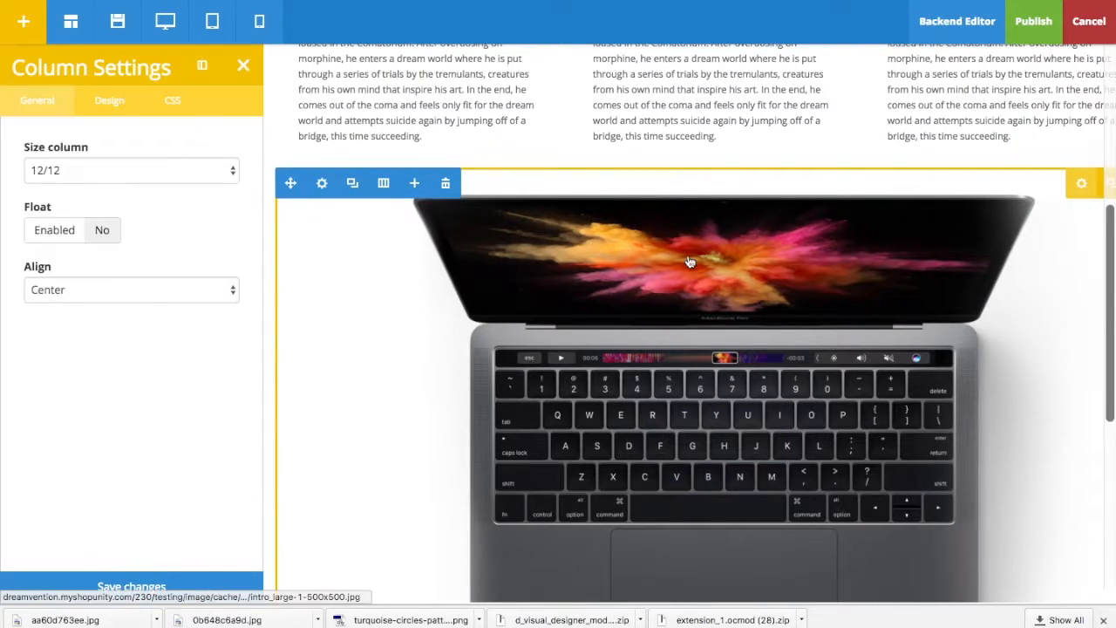
Set the laptop image column's size to 6/12 and save.
left_click(131, 170)
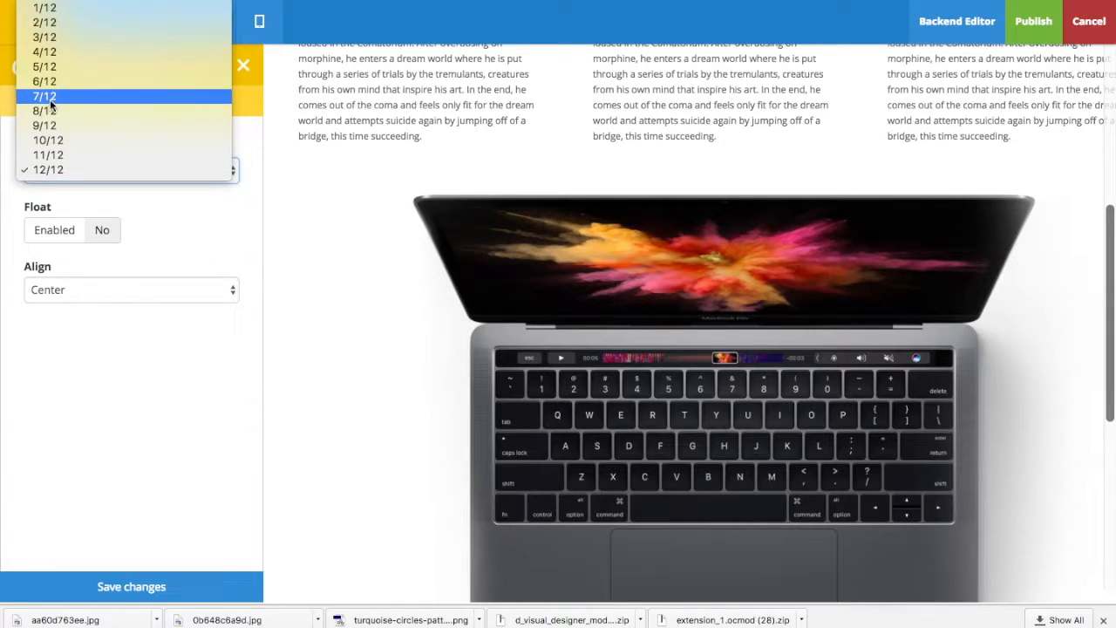
left_click(44, 81)
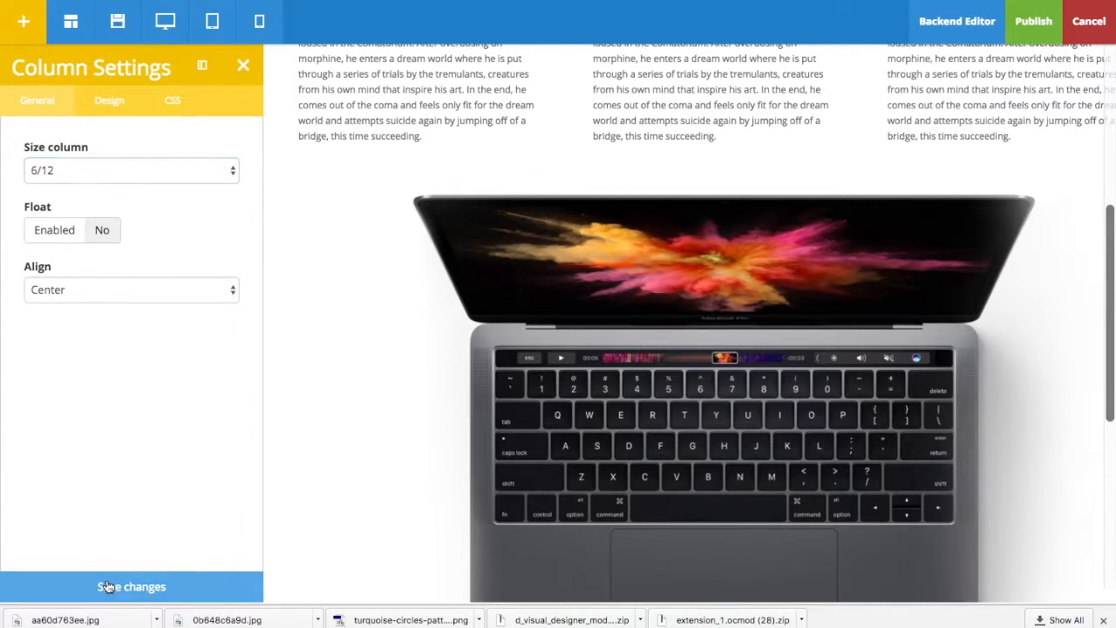
left_click(131, 586)
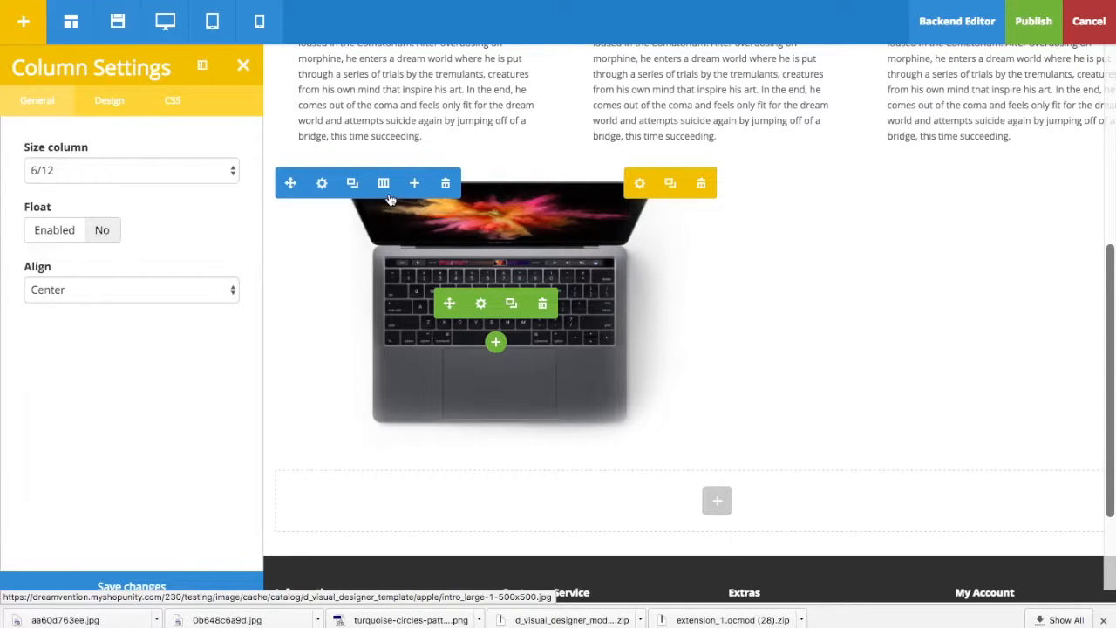
Add a second column to the laptop row and place a cloned text box in it.
left_click(244, 66)
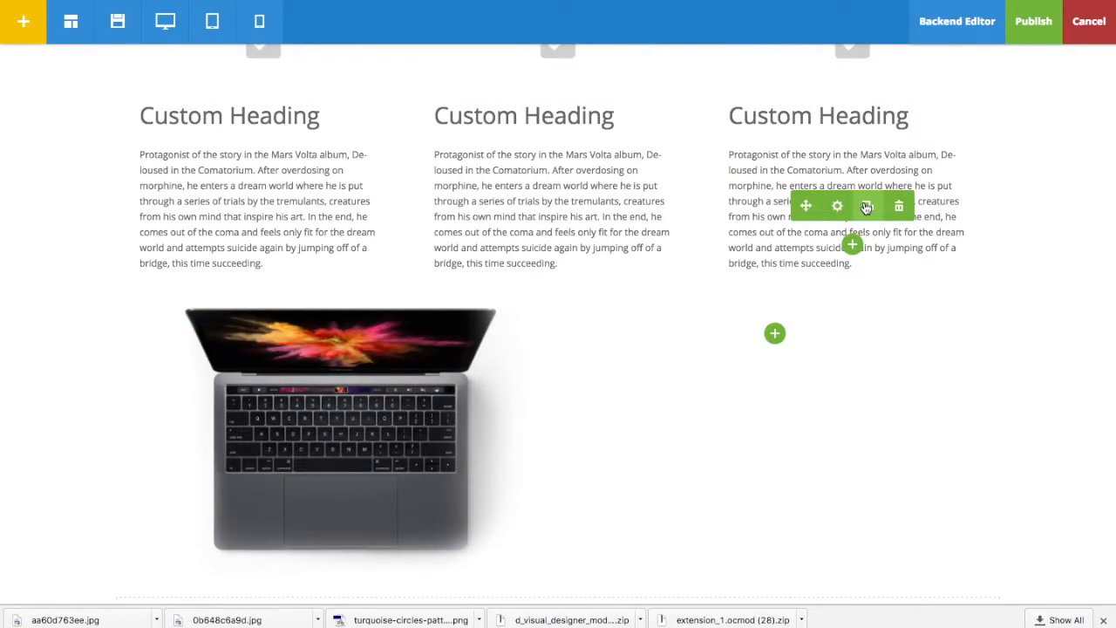
left_click(868, 206)
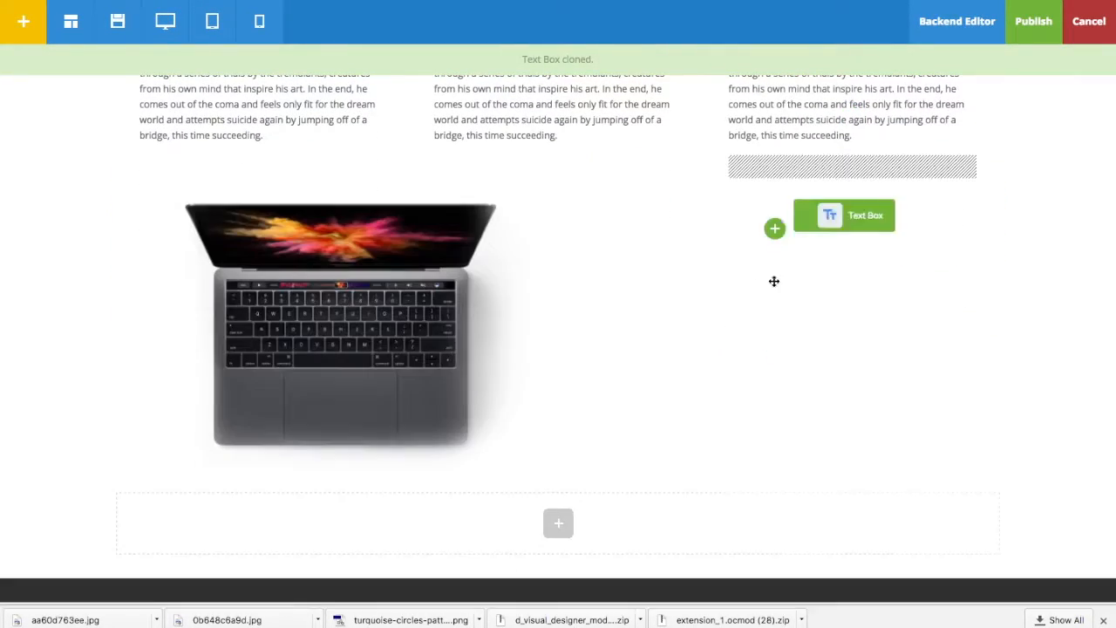
left_click(844, 215)
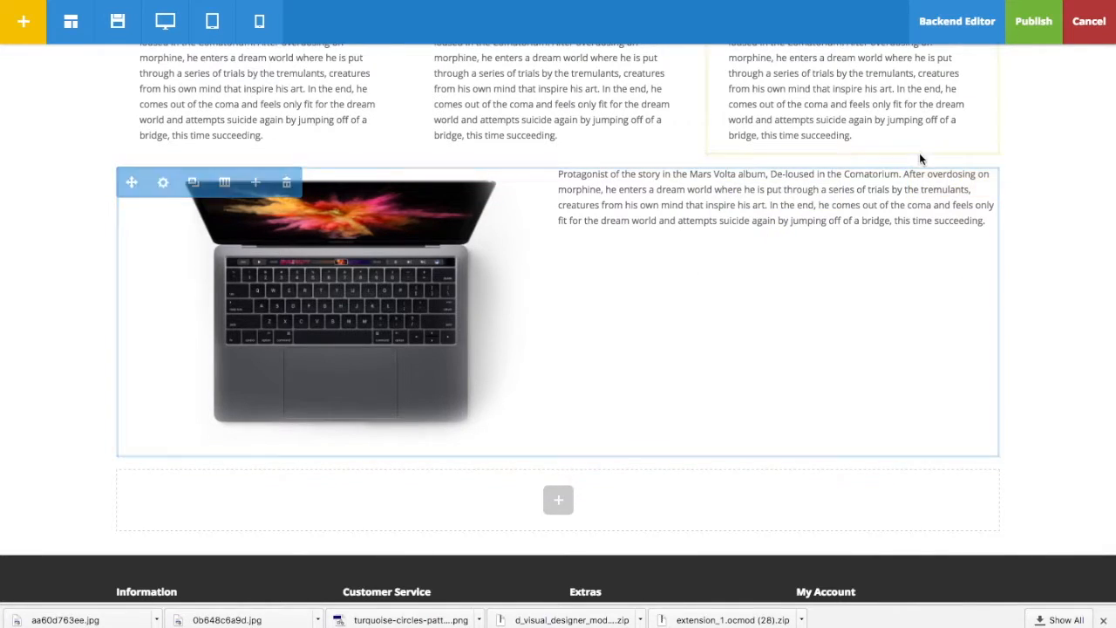
left_click(163, 182)
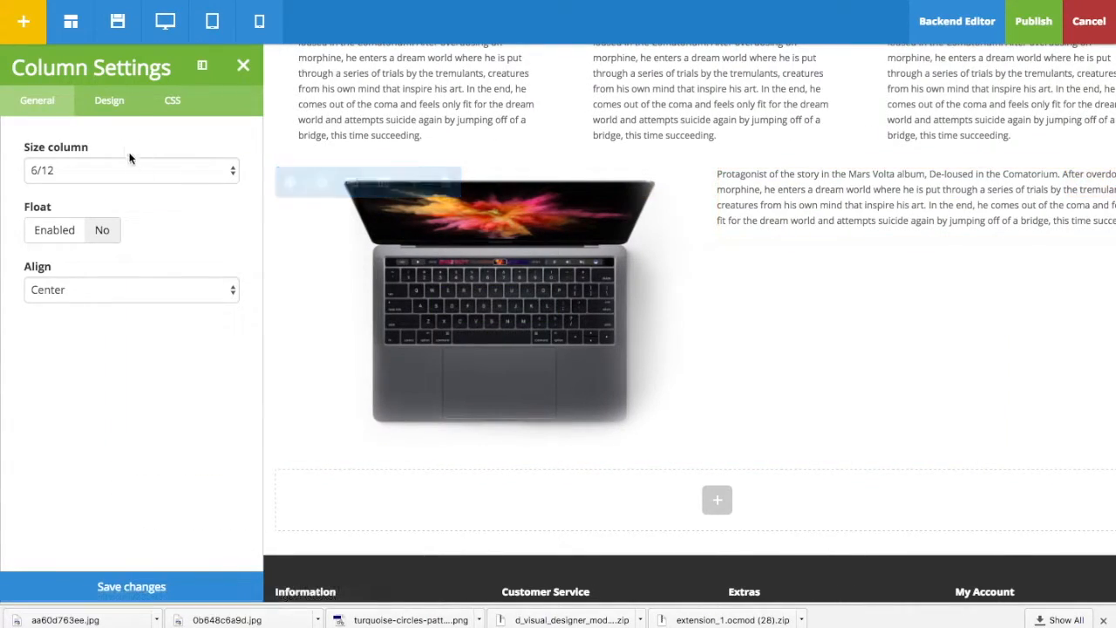
Give the laptop column 50px padding in the Design settings and save.
left_click(109, 99)
type("50")
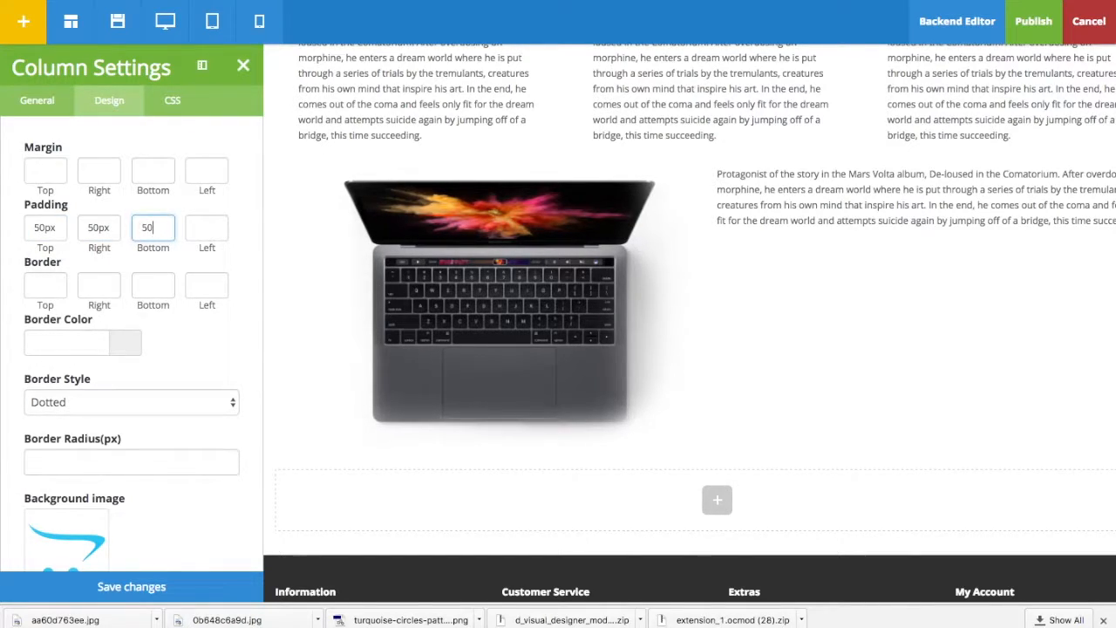
left_click(207, 226)
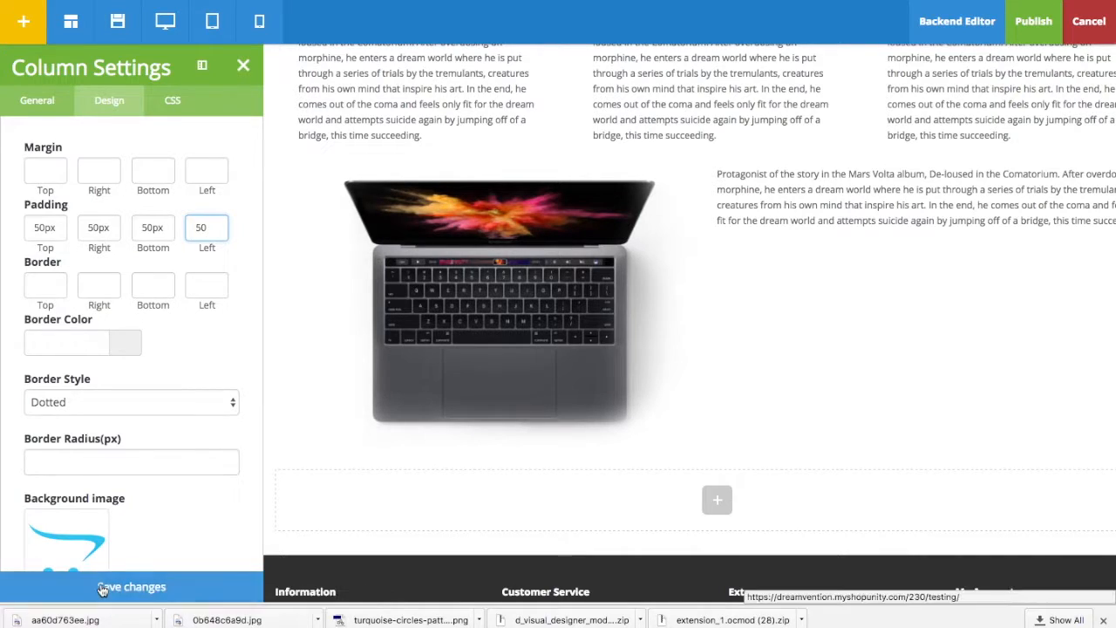
left_click(131, 586)
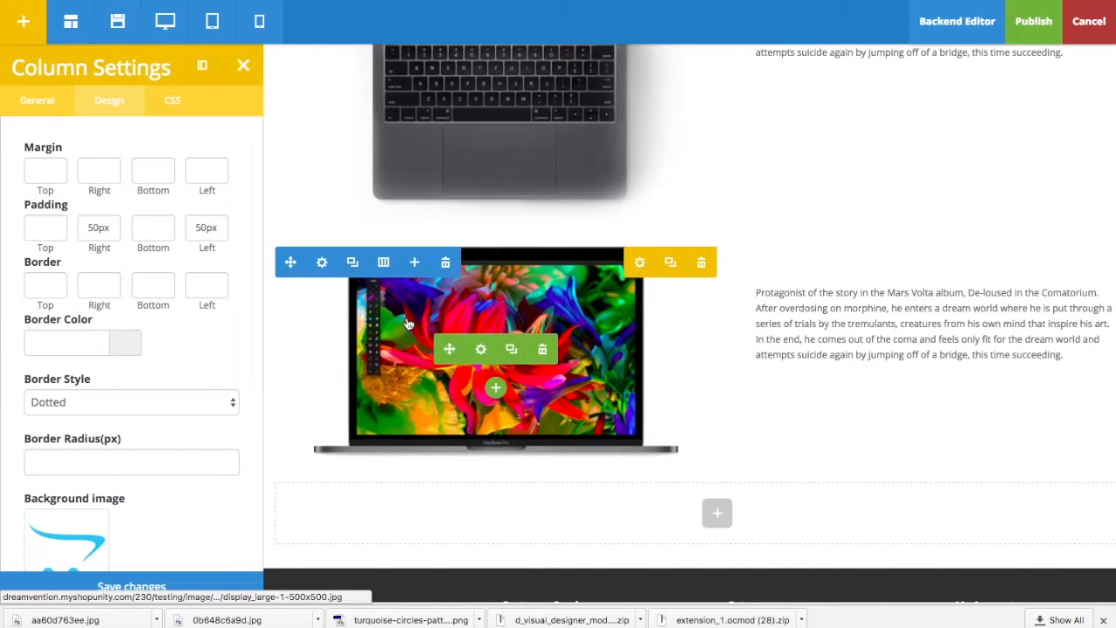
Insert a Gallery block into the empty row below the laptop rows.
scroll("down", 3)
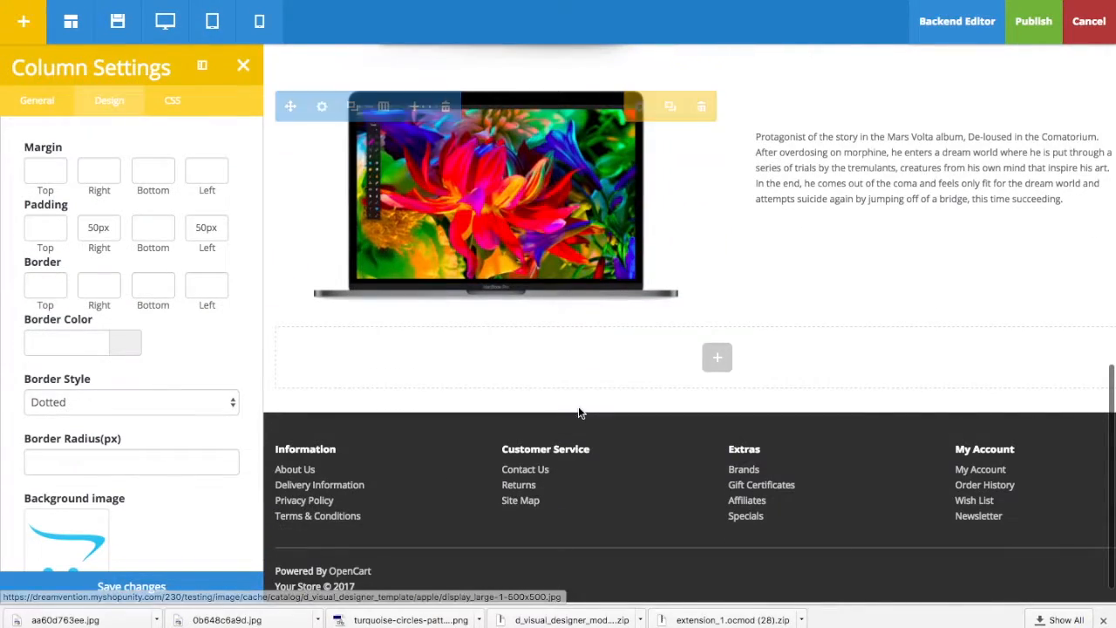
left_click(717, 356)
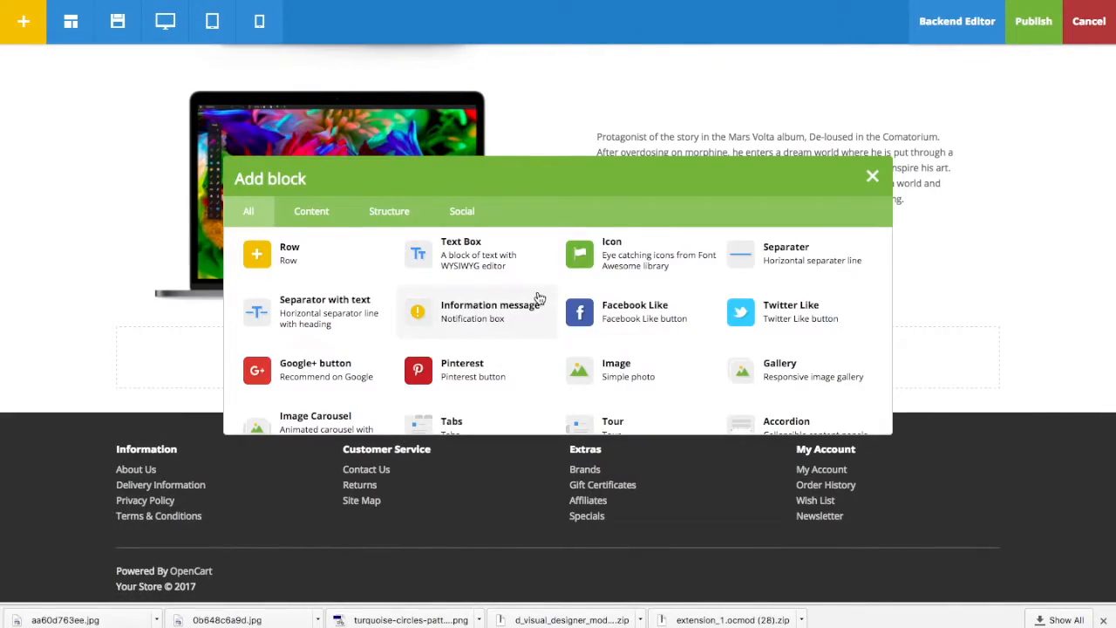
scroll("down", 3)
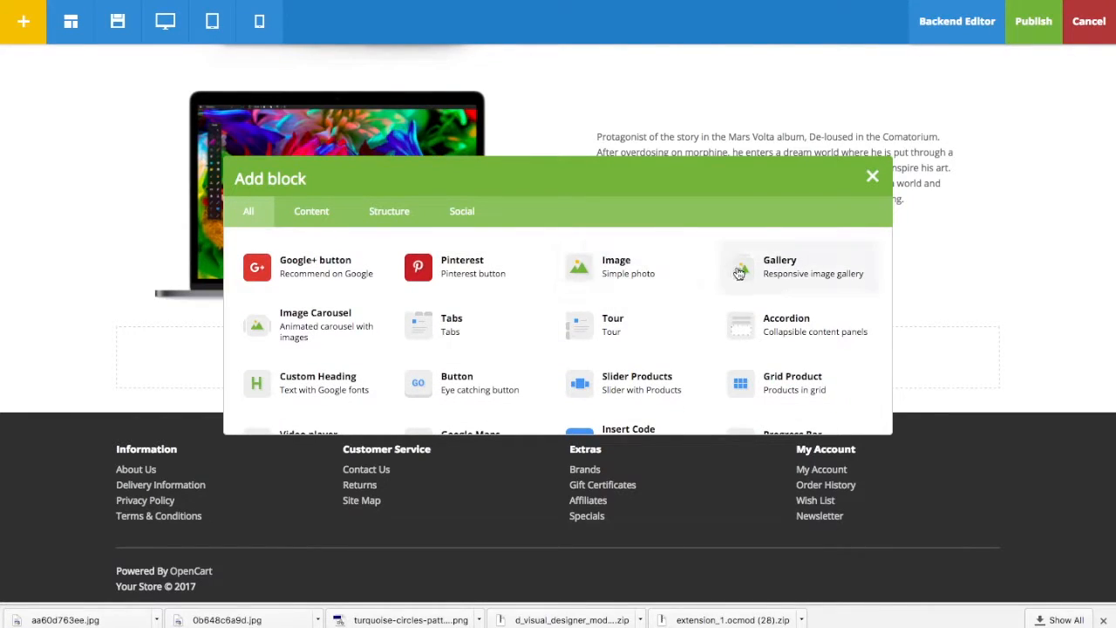
left_click(780, 266)
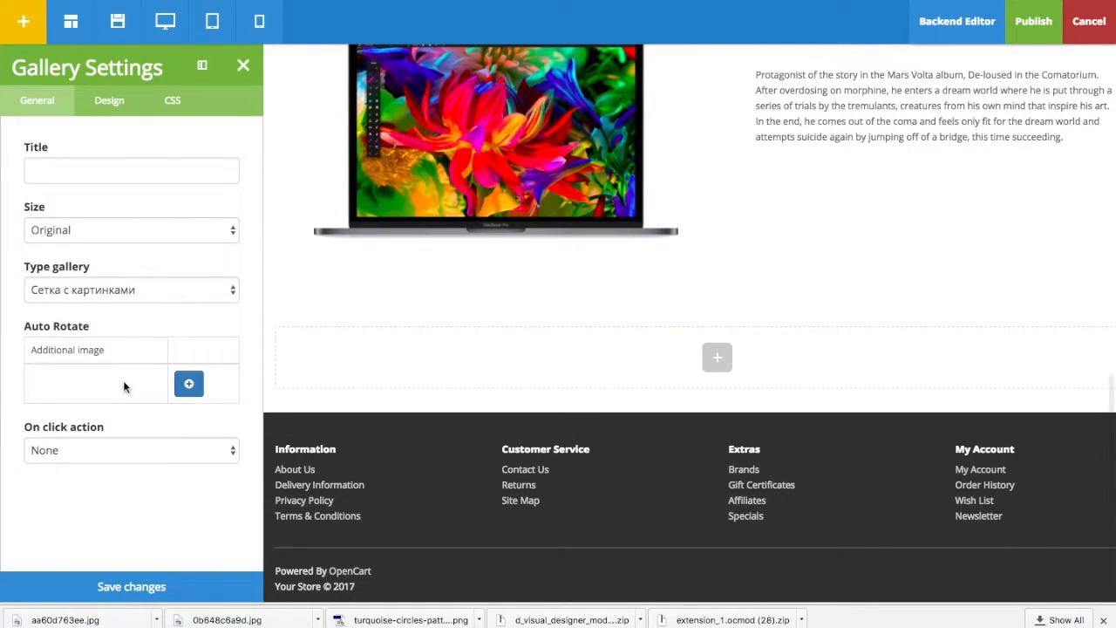
mouse_move(188, 383)
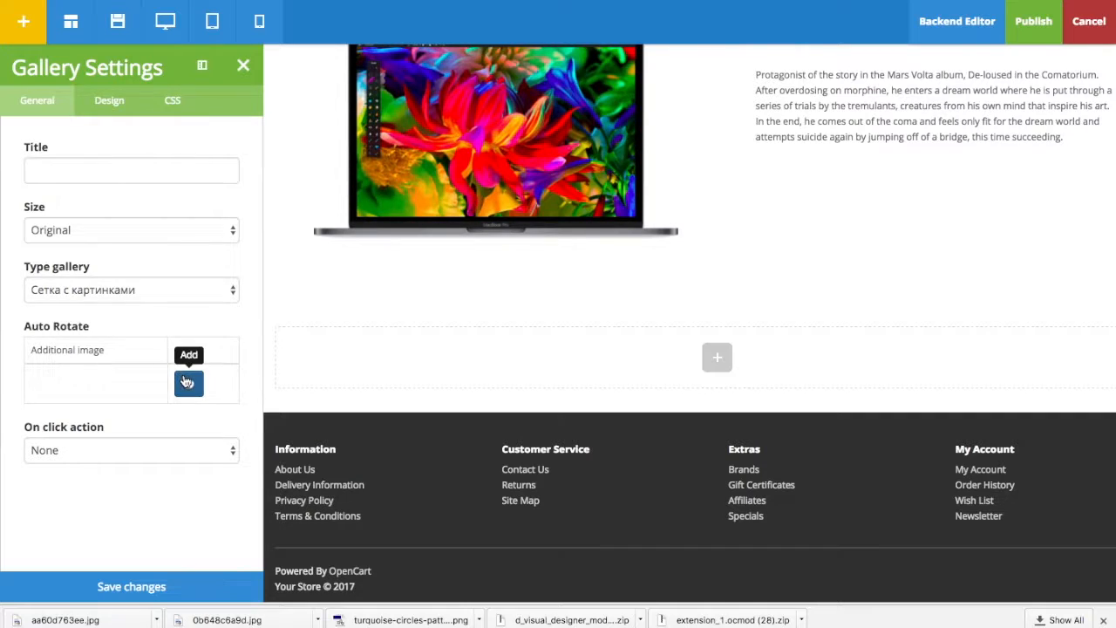
Add three Marshall photos (speaker, phone, portable speaker) to the gallery and save.
left_click(188, 355)
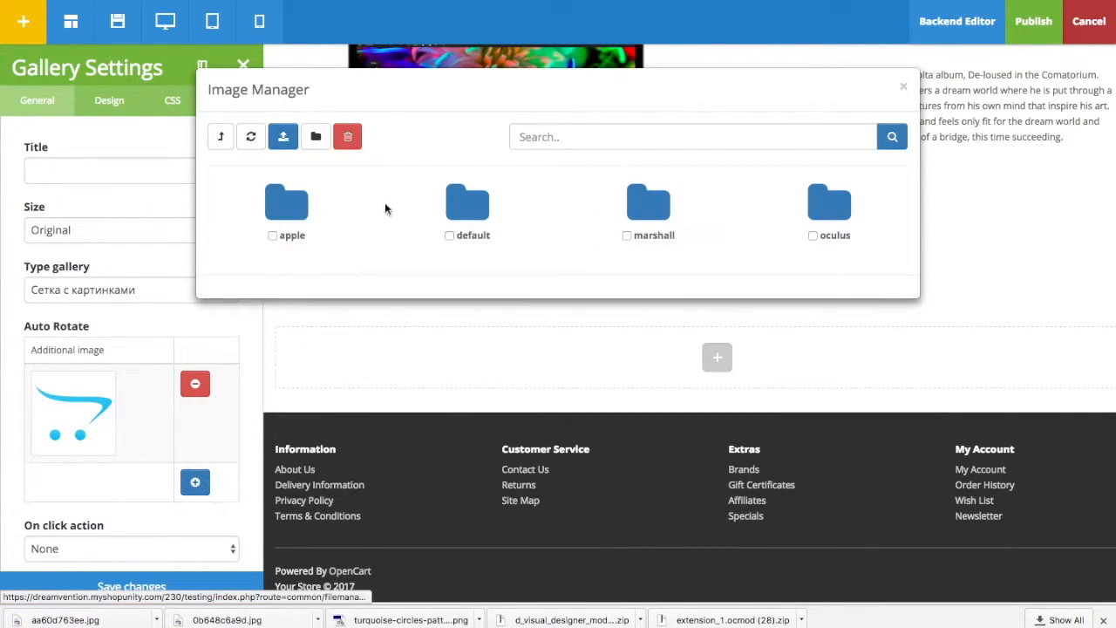
double_click(648, 203)
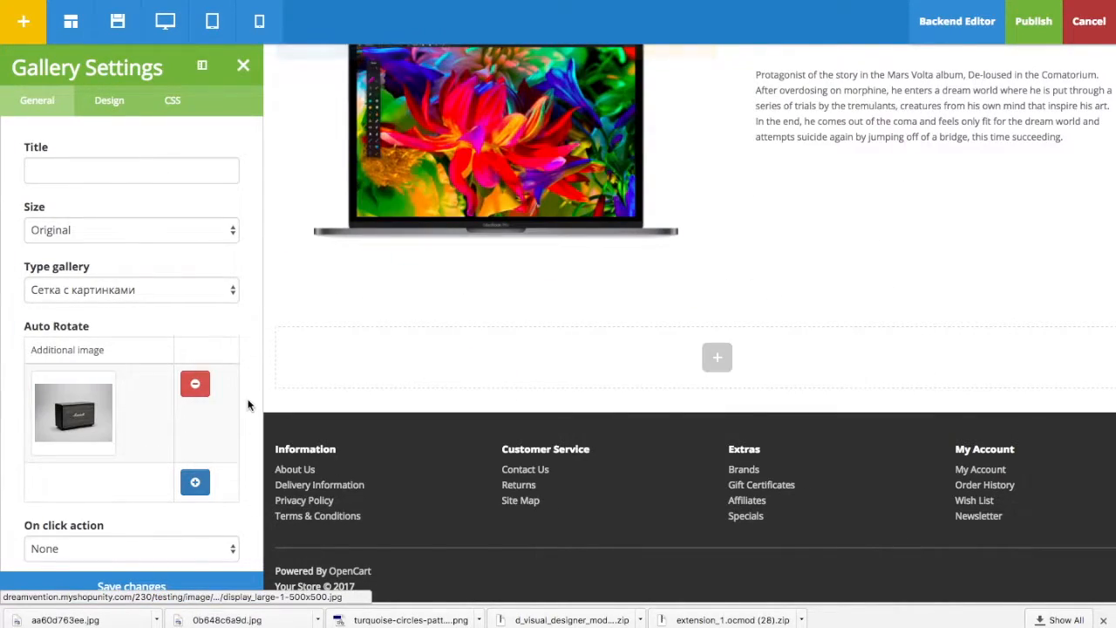
left_click(195, 482)
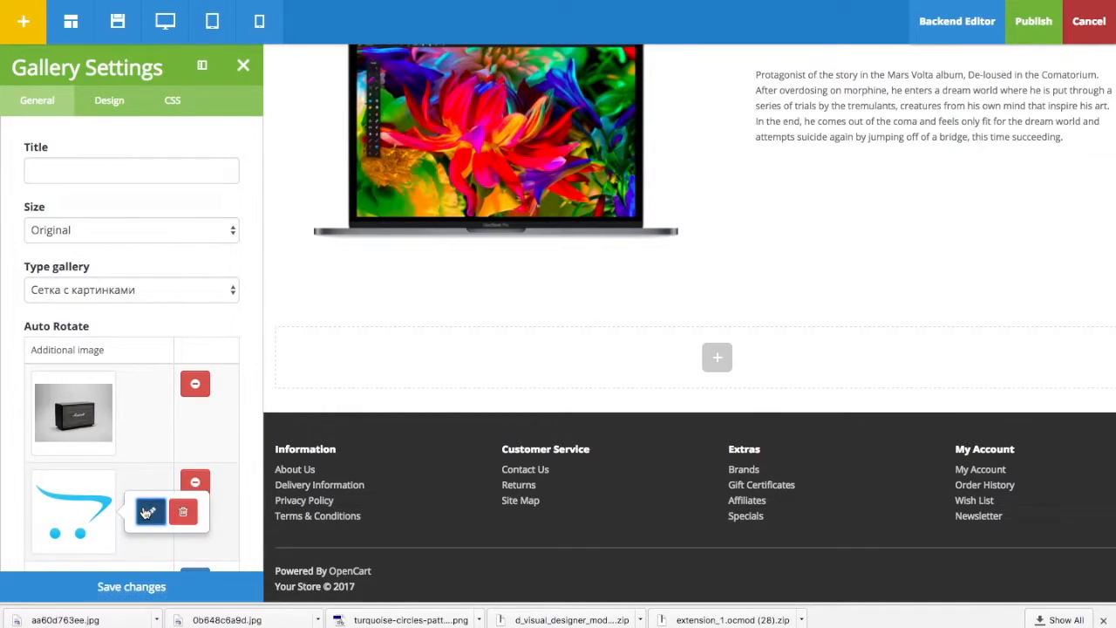
left_click(148, 512)
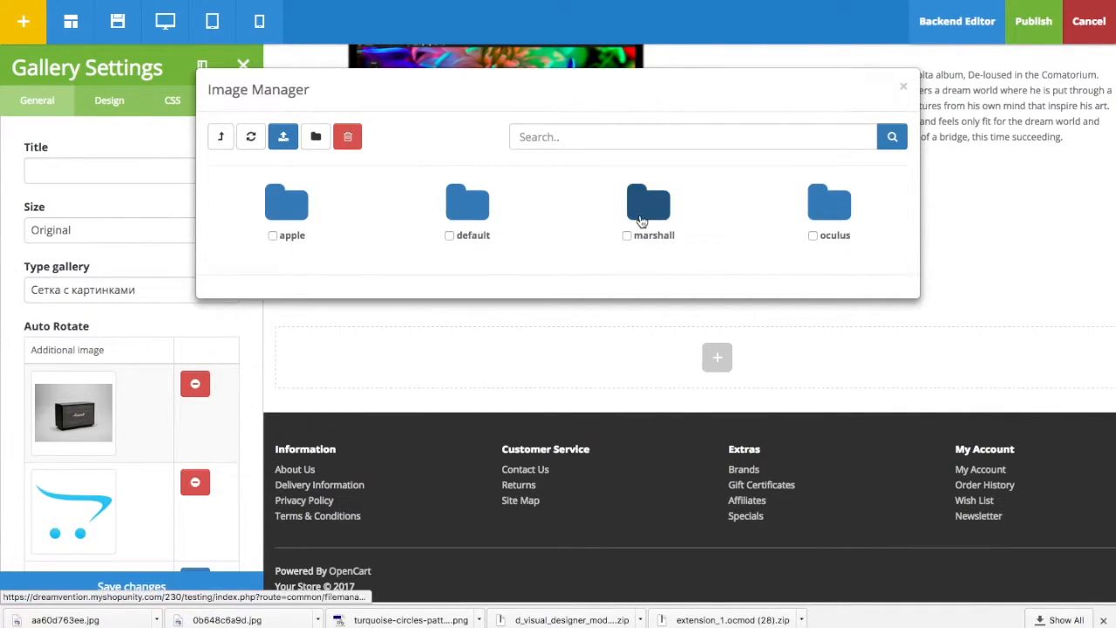
left_click(903, 86)
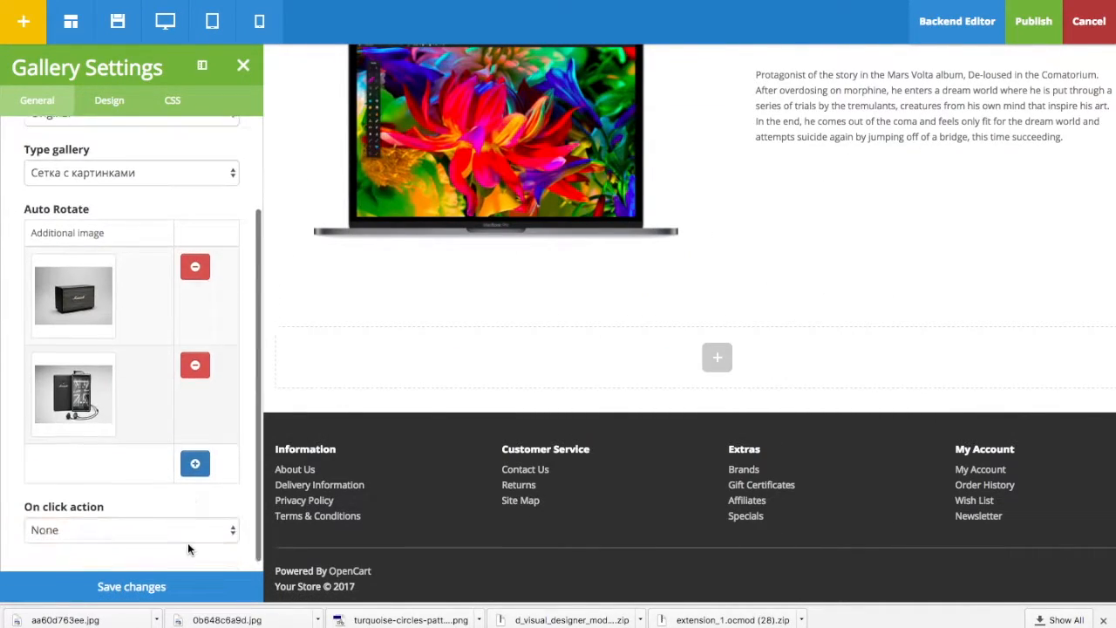
left_click(194, 463)
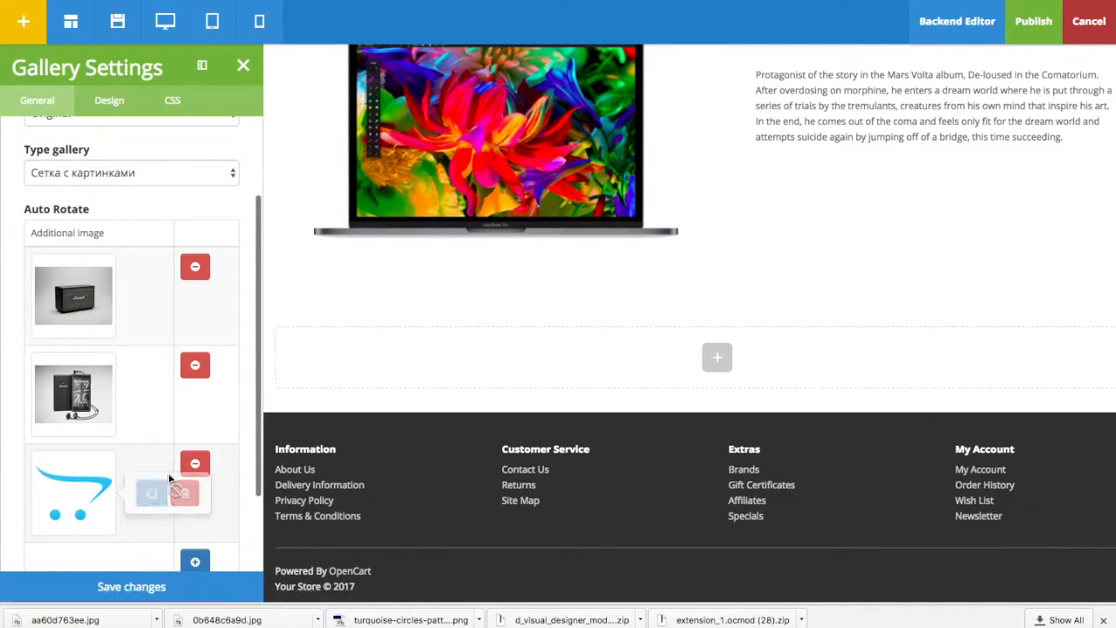
left_click(183, 492)
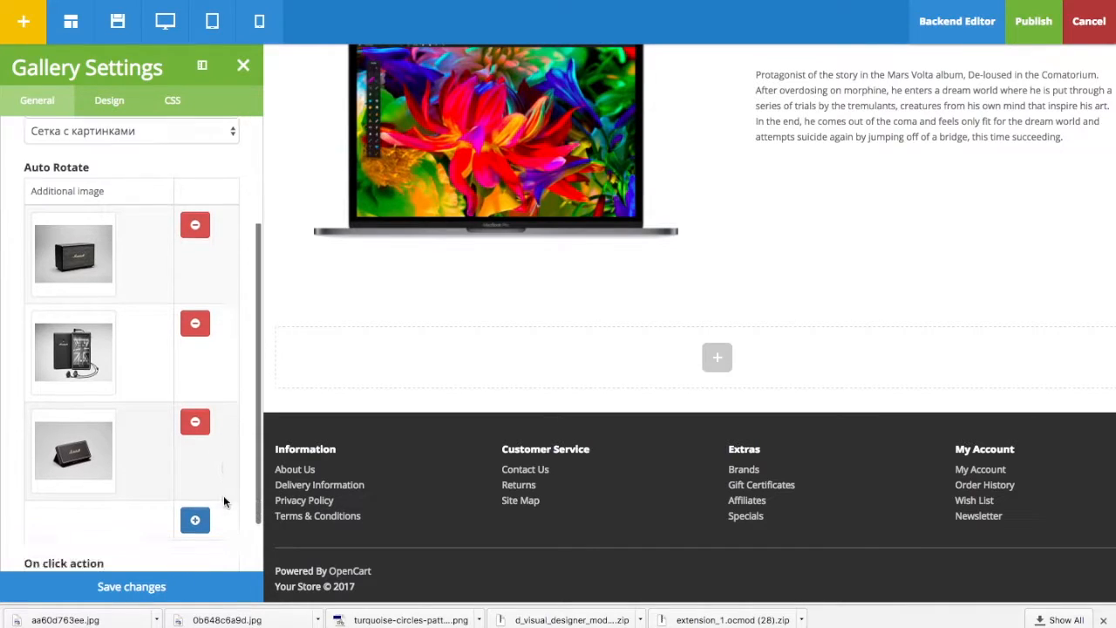
left_click(131, 586)
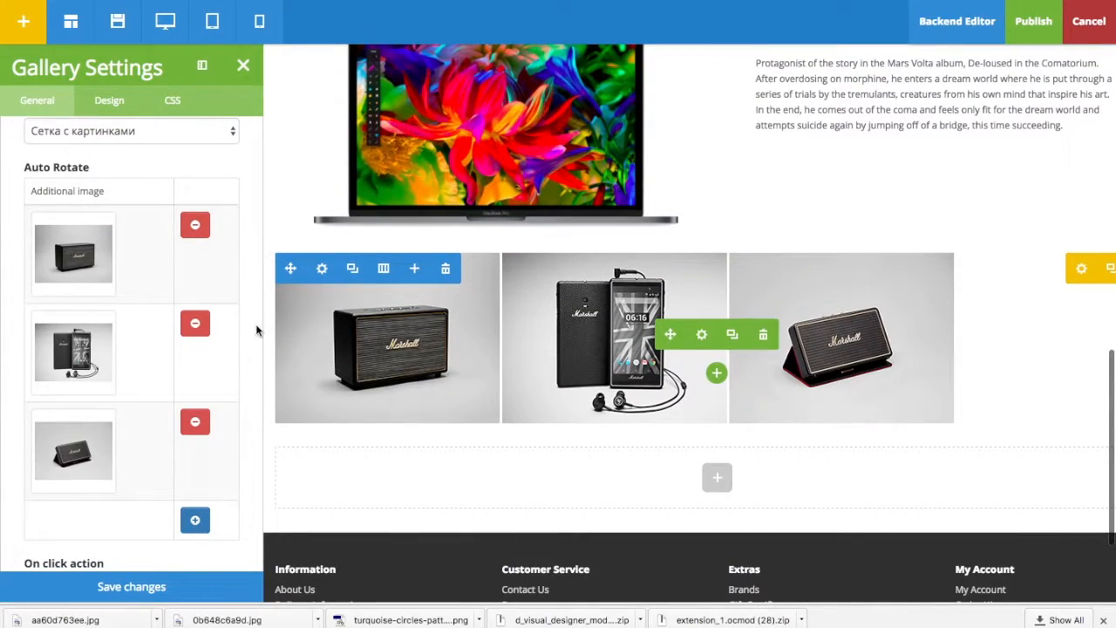
Set the gallery type to Slider (fade), save, and preview the second and third slides.
left_click(131, 131)
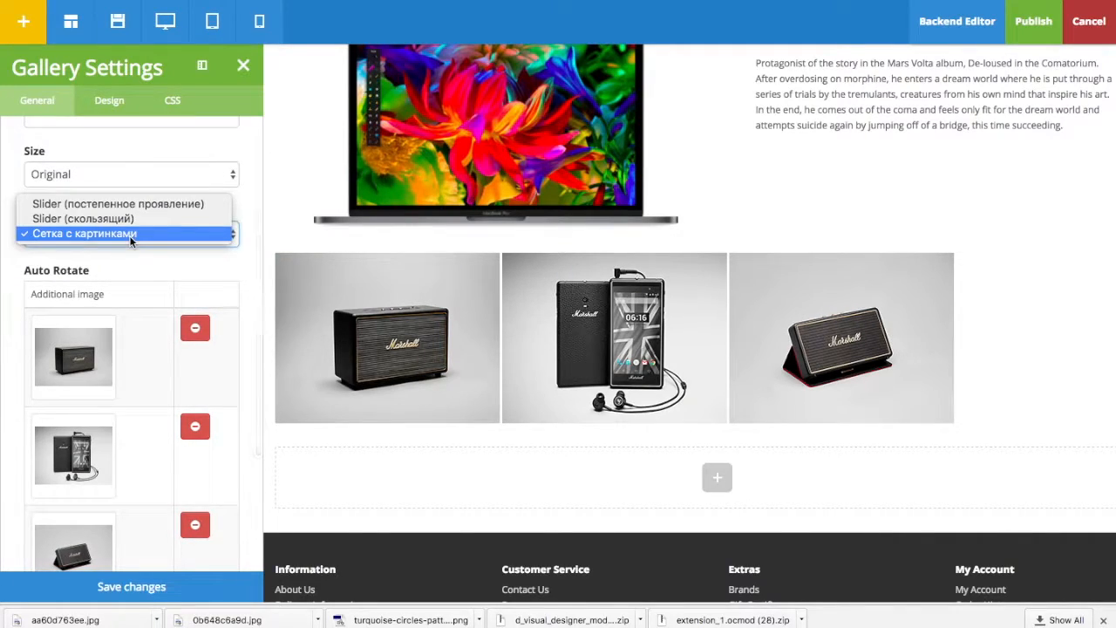
left_click(117, 203)
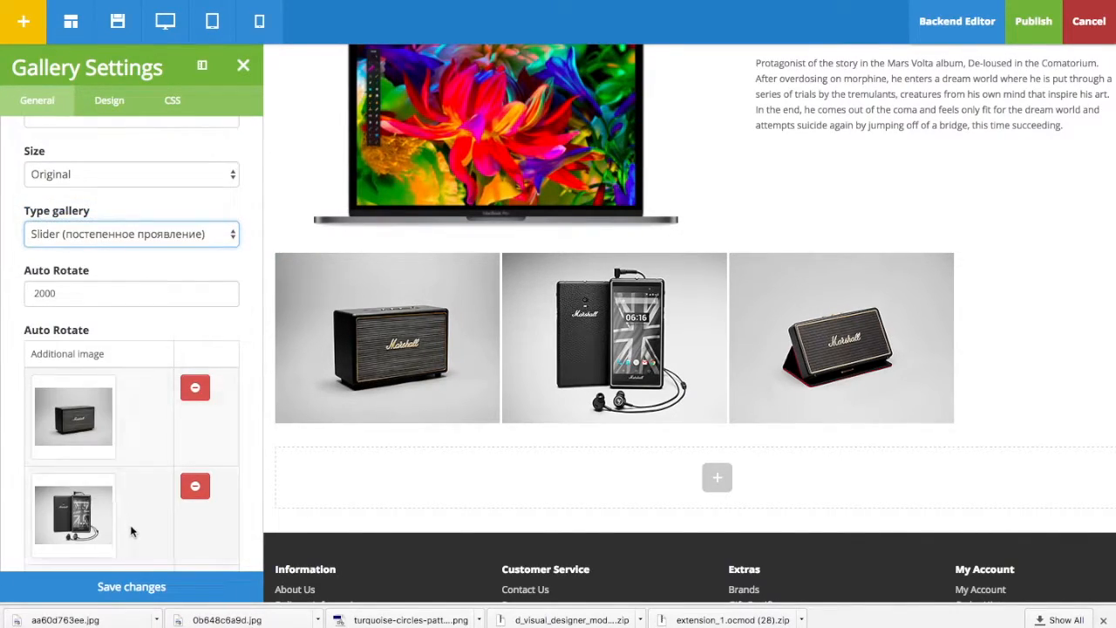
left_click(131, 586)
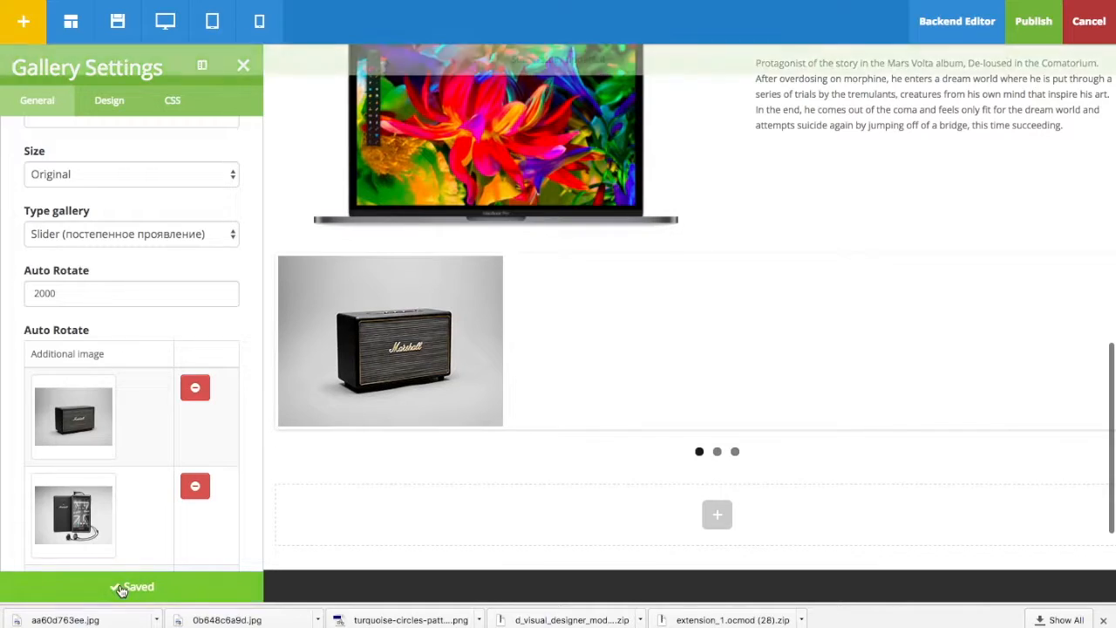
left_click(717, 452)
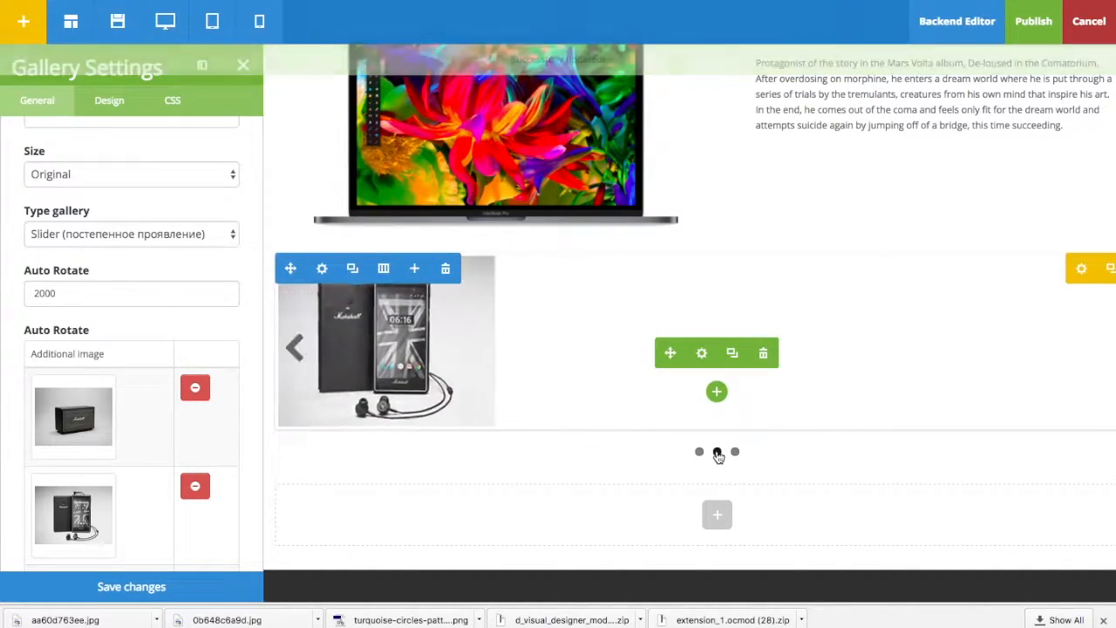
left_click(734, 451)
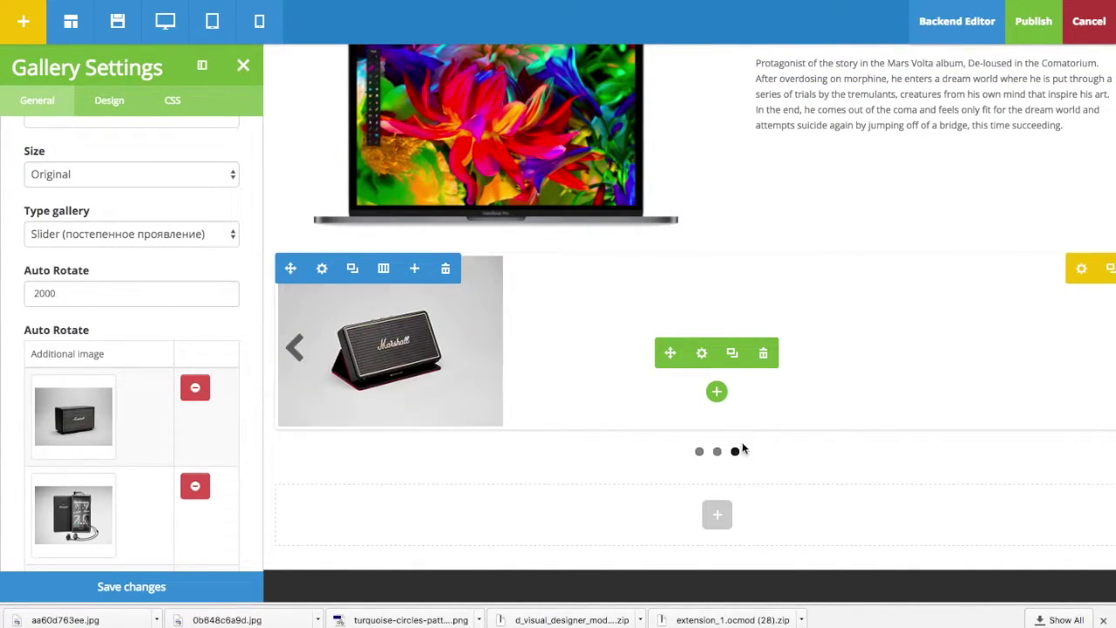